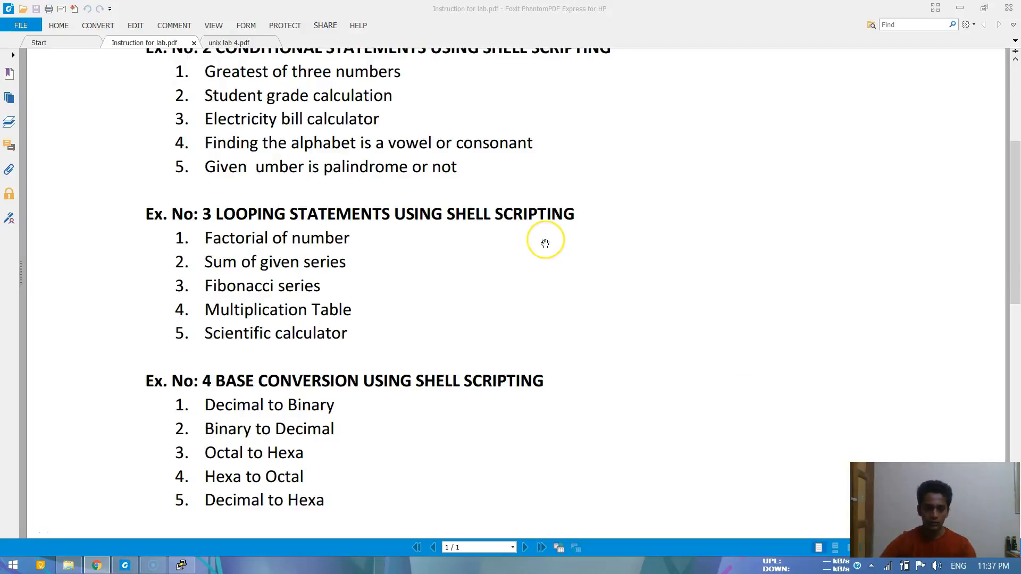
mouse_move(545, 243)
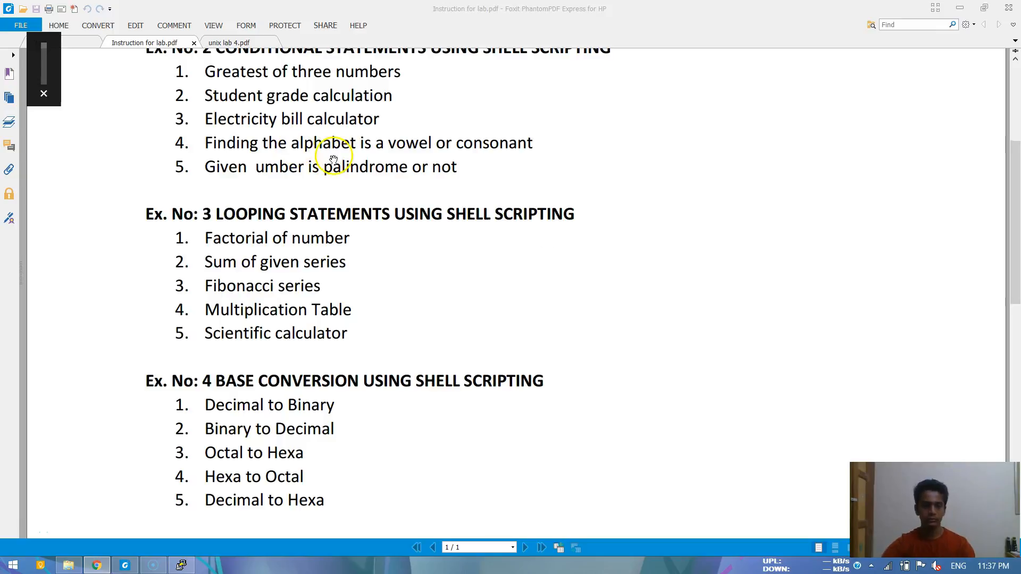
mouse_move(264, 381)
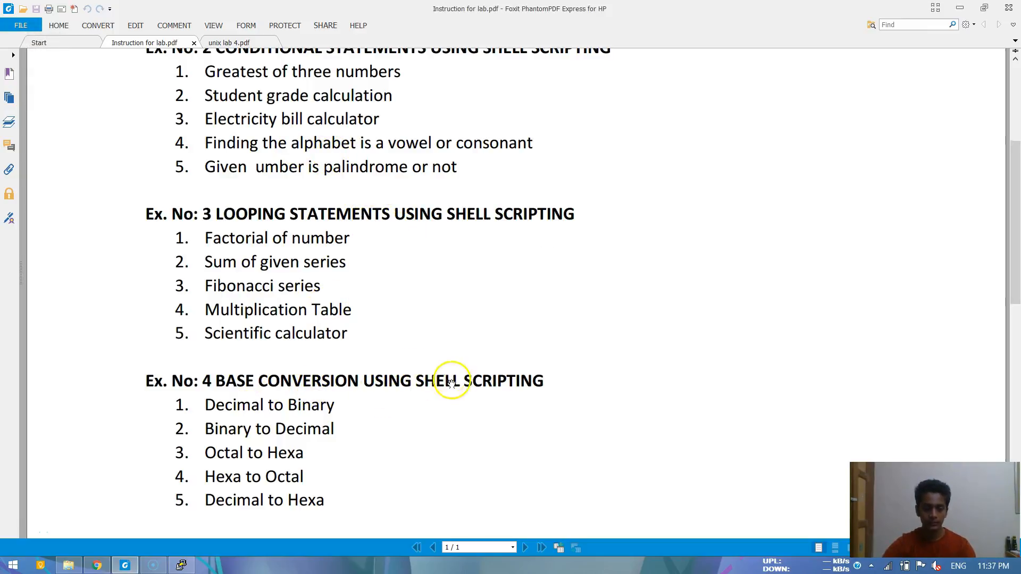
- Scroll the lab sheet to Ex. No: 4 and select the 'Decimal to Binary' title
scroll(down, 3)
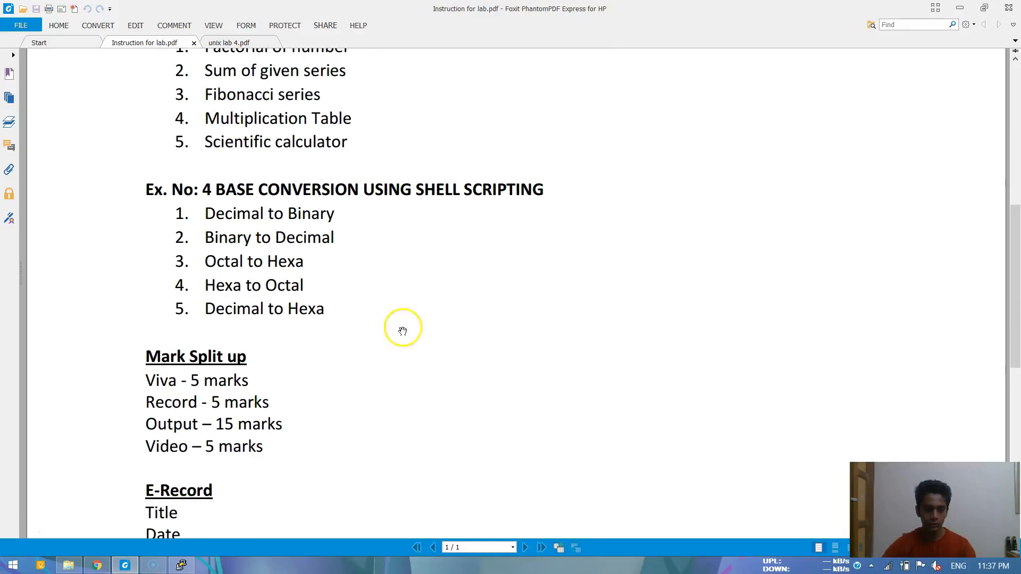
double_click(269, 214)
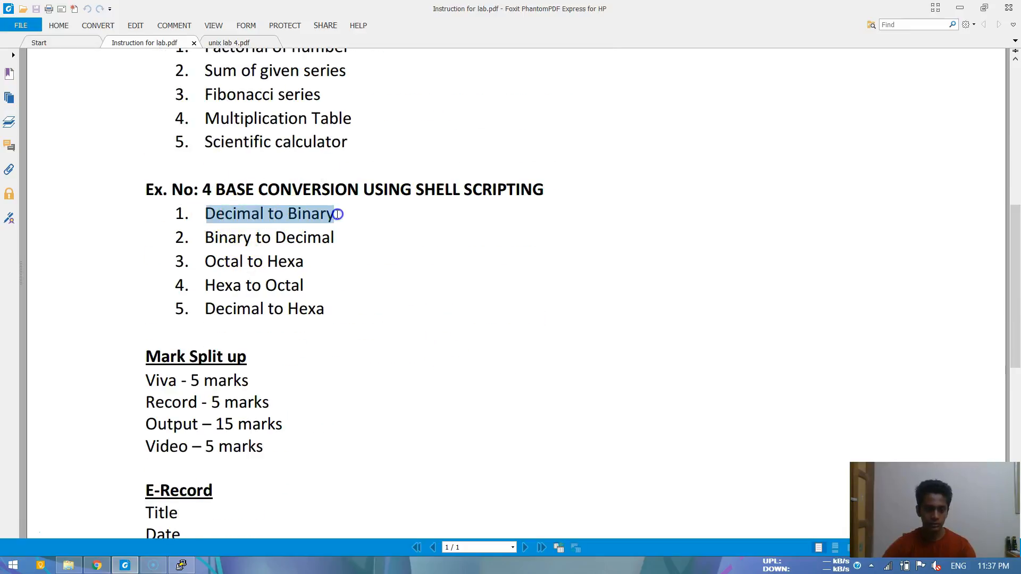
double_click(268, 237)
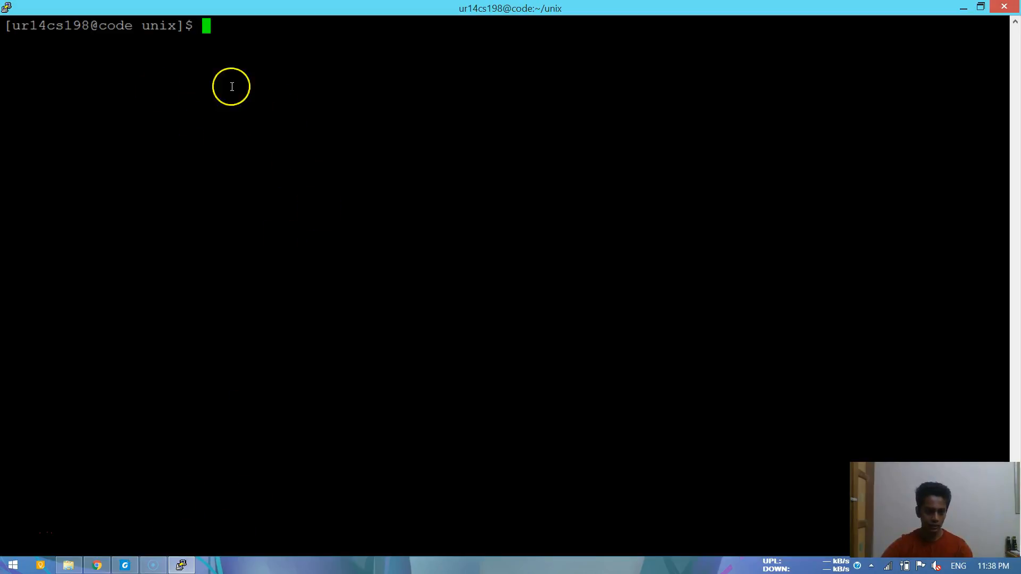
mouse_move(366, 177)
text(ls)
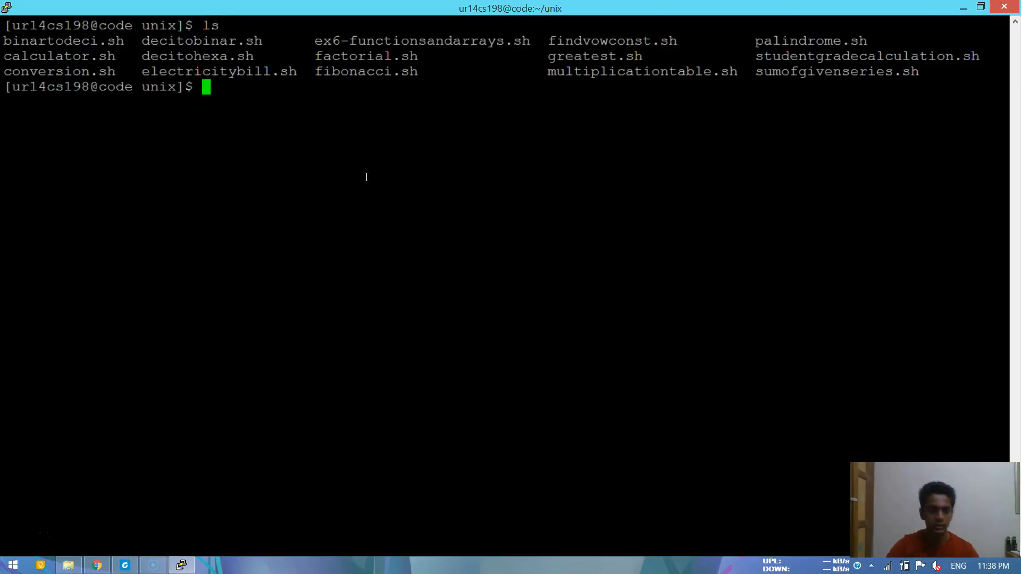
mouse_move(293, 122)
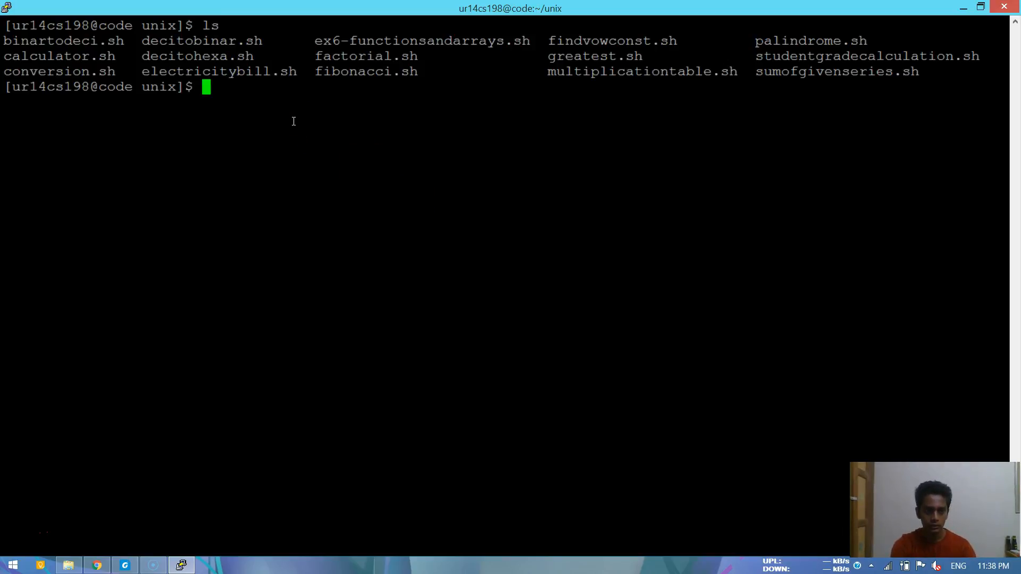
- Open conversion.sh in vi
text(vi co)
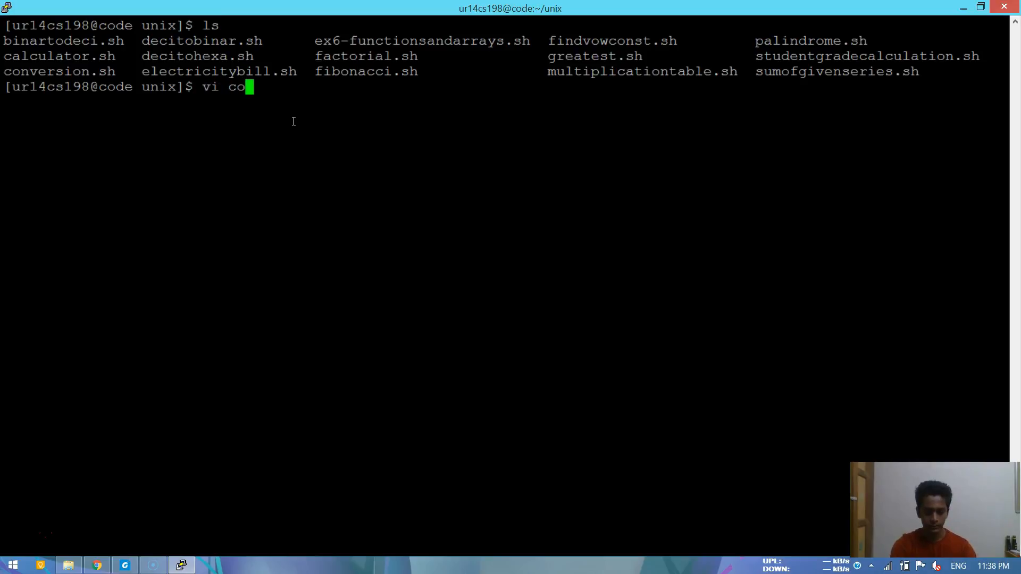
text(nversion.)
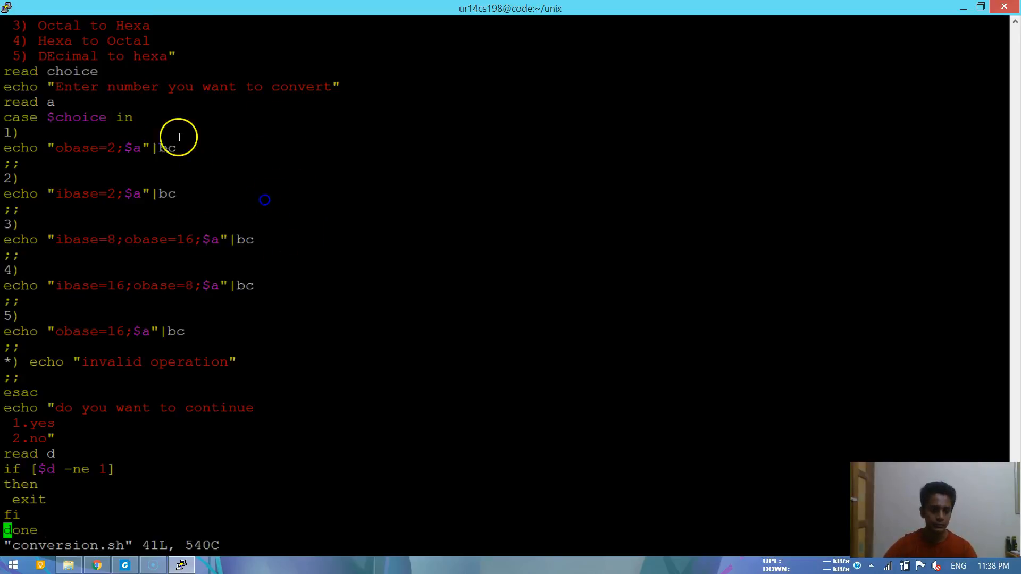
mouse_move(373, 198)
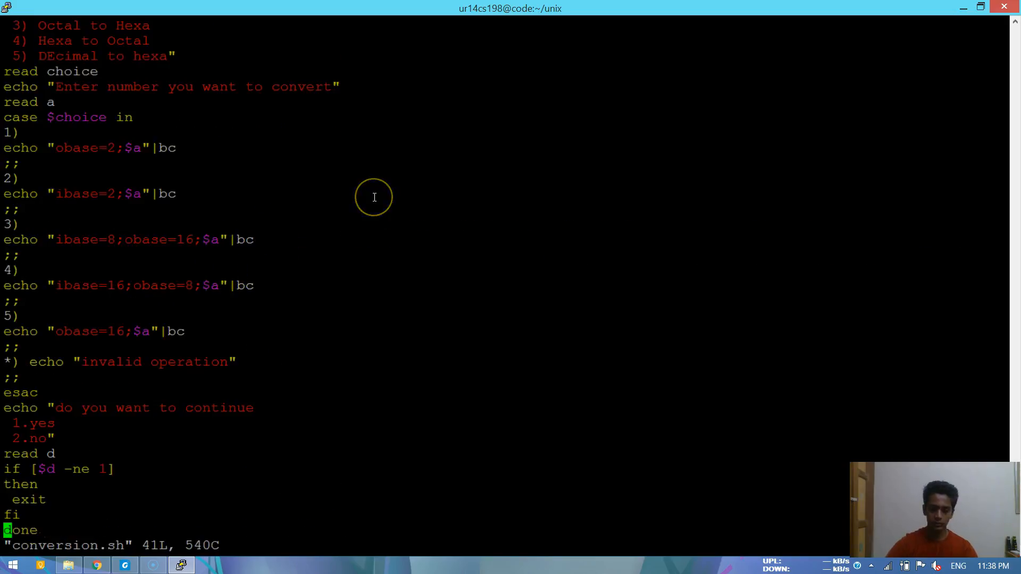
- Enter vi insert mode and scroll to the top of conversion.sh
key(i)
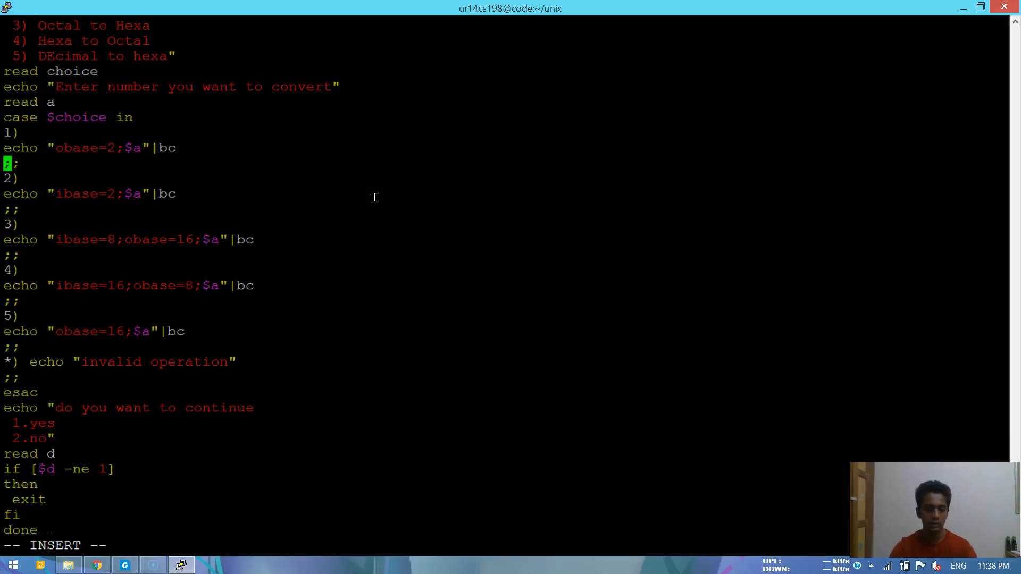
scroll(up, 3)
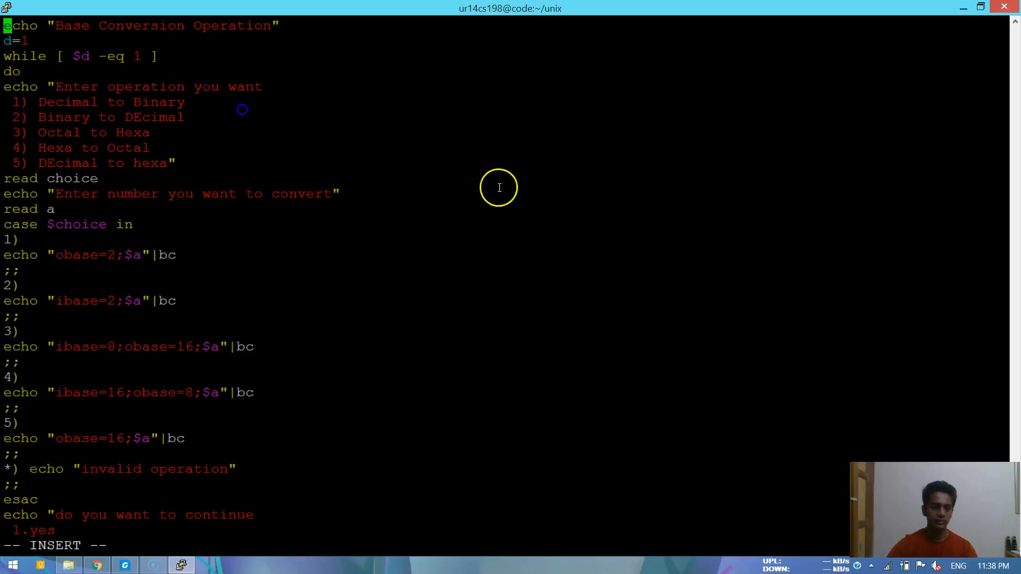
mouse_move(507, 189)
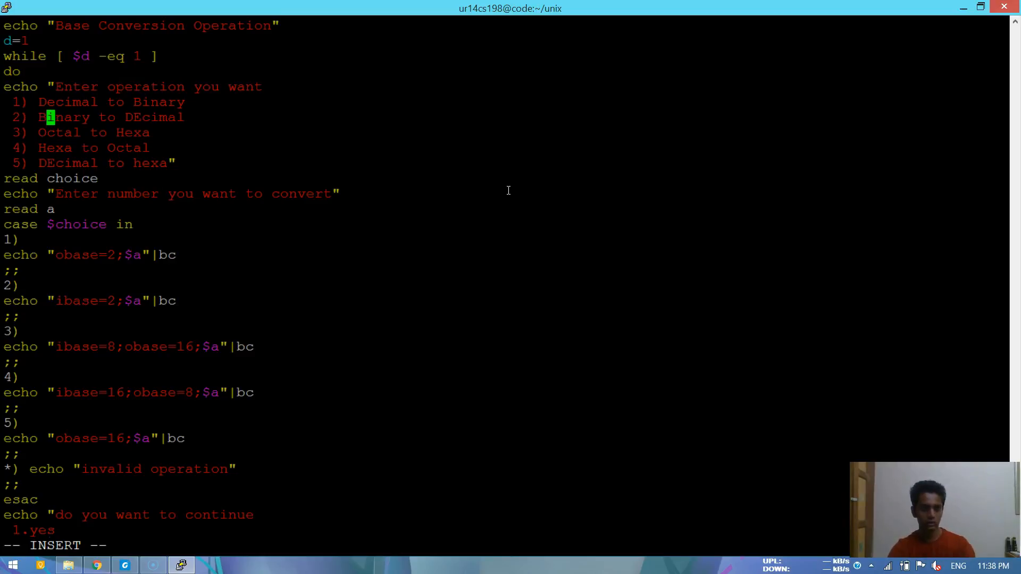
mouse_move(144, 117)
text(e)
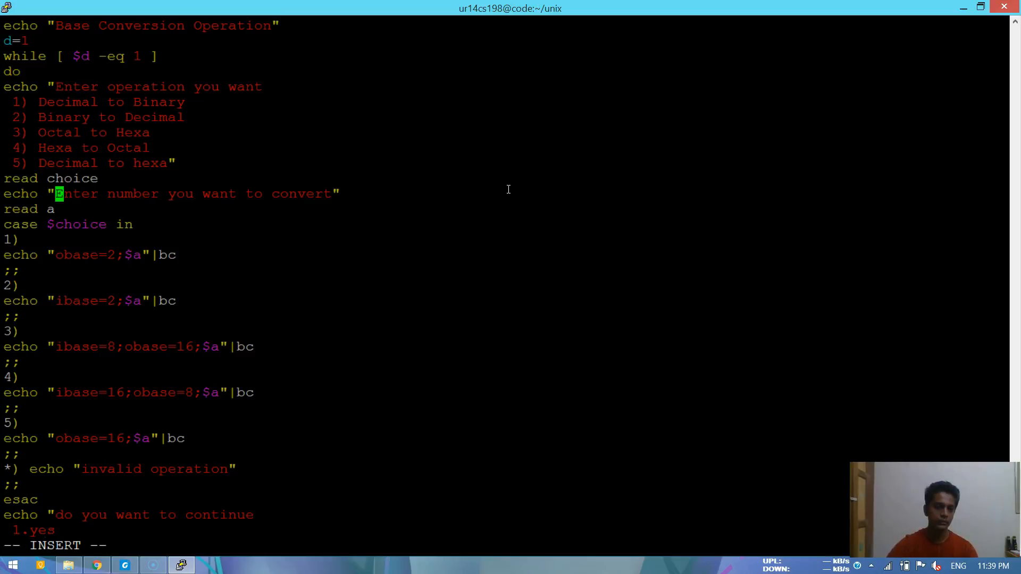
- Move through the script lines and case branches in vi
key(Down)
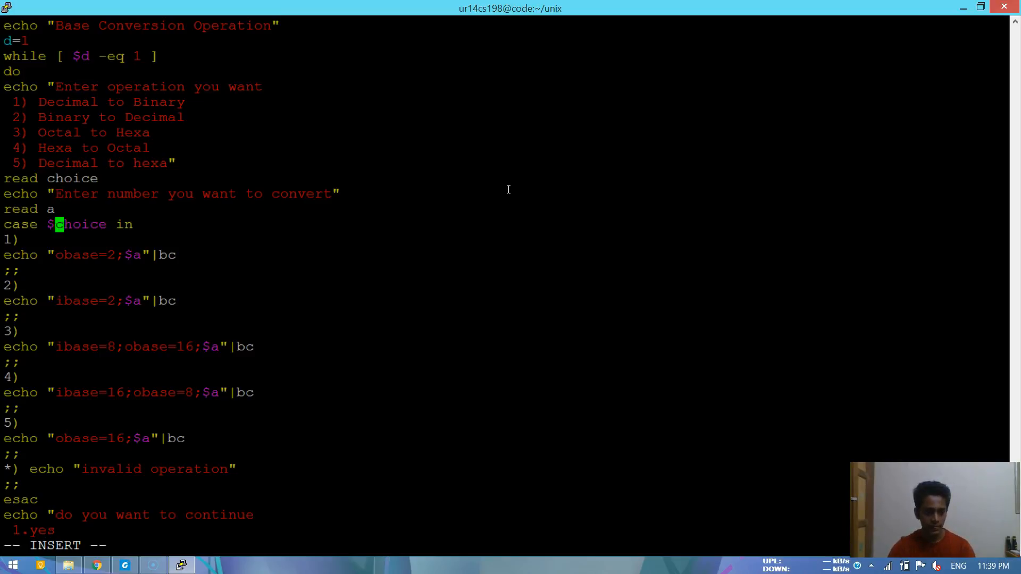
key(Down)
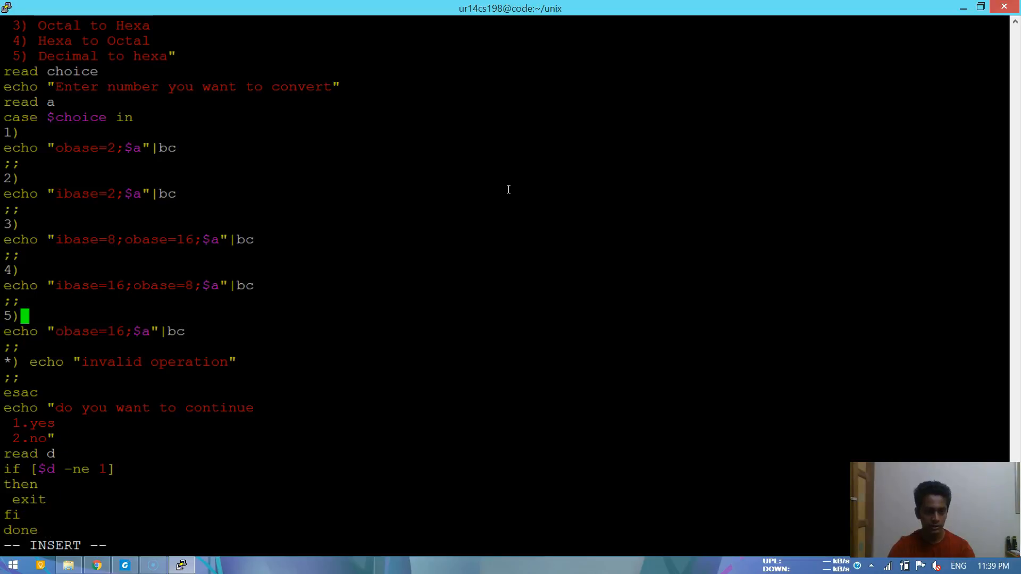
key(Up)
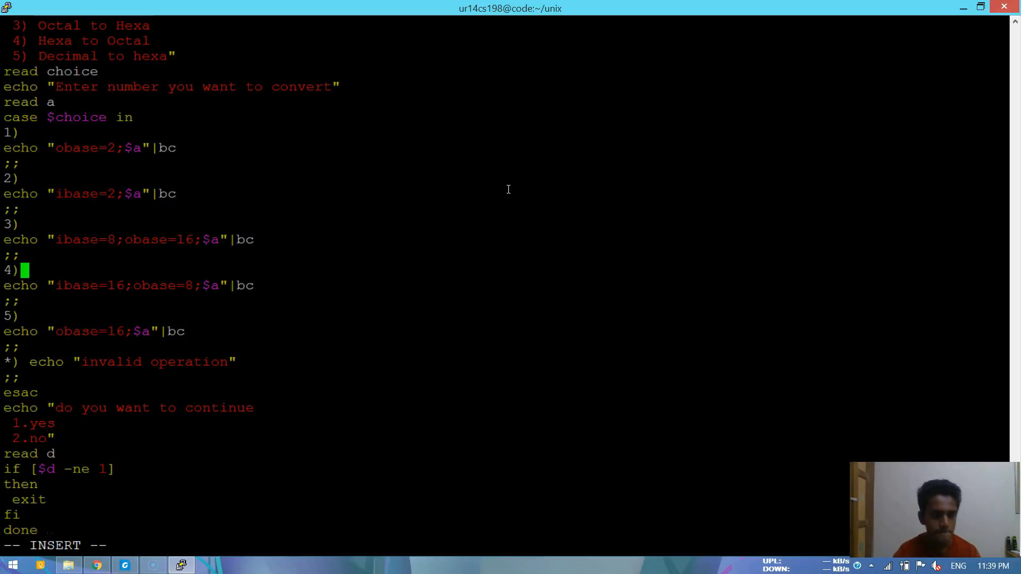
key(Up)
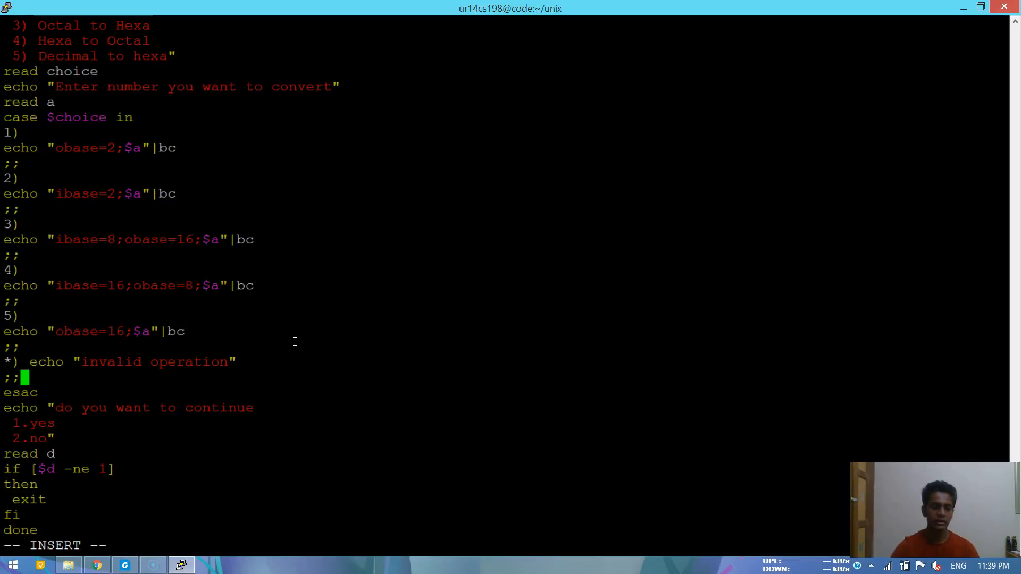
mouse_move(141, 417)
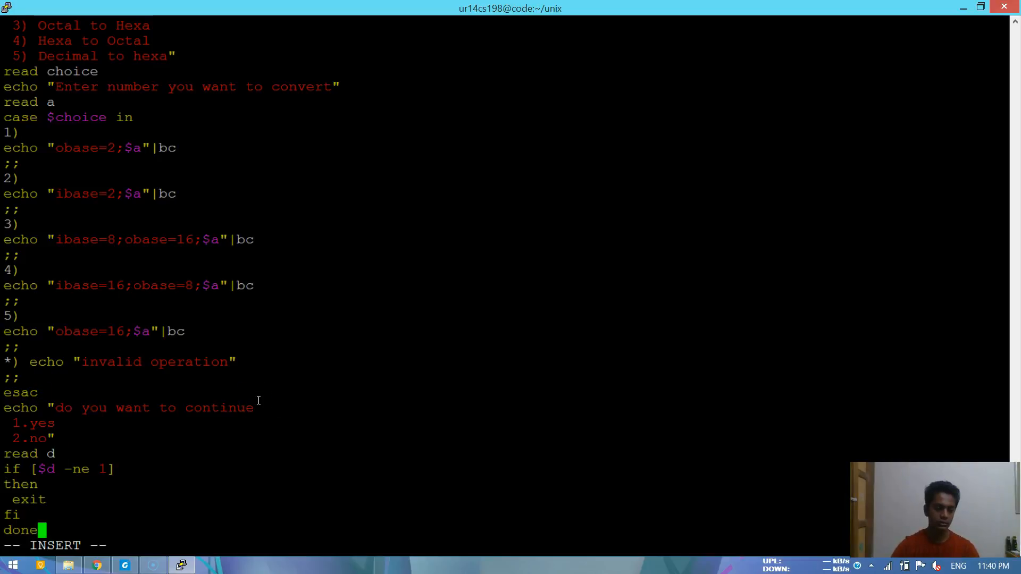
mouse_move(229, 408)
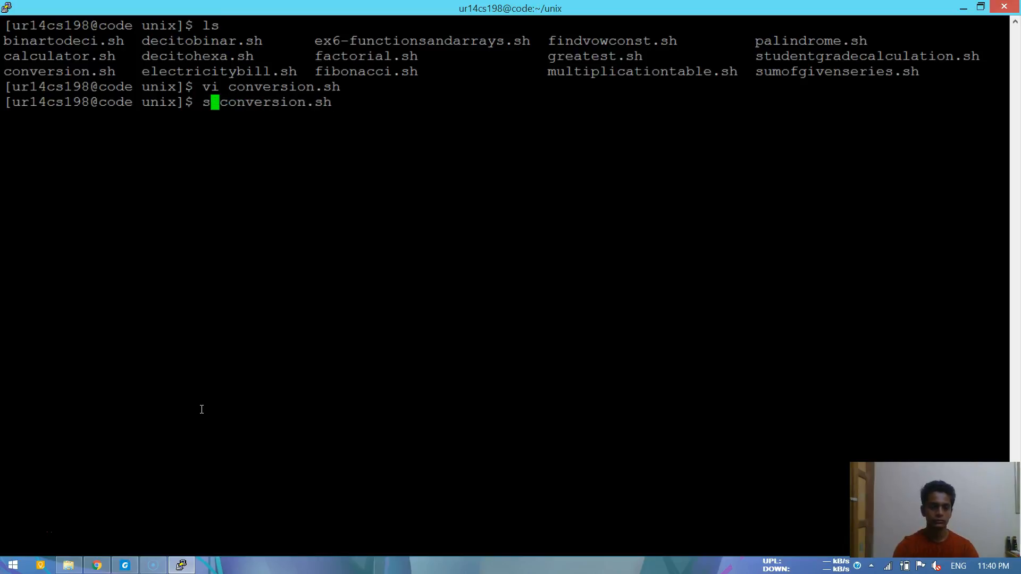
- Run the script, converting decimal 12 to binary and binary 1110 to decimal
text(h)
key(Return)
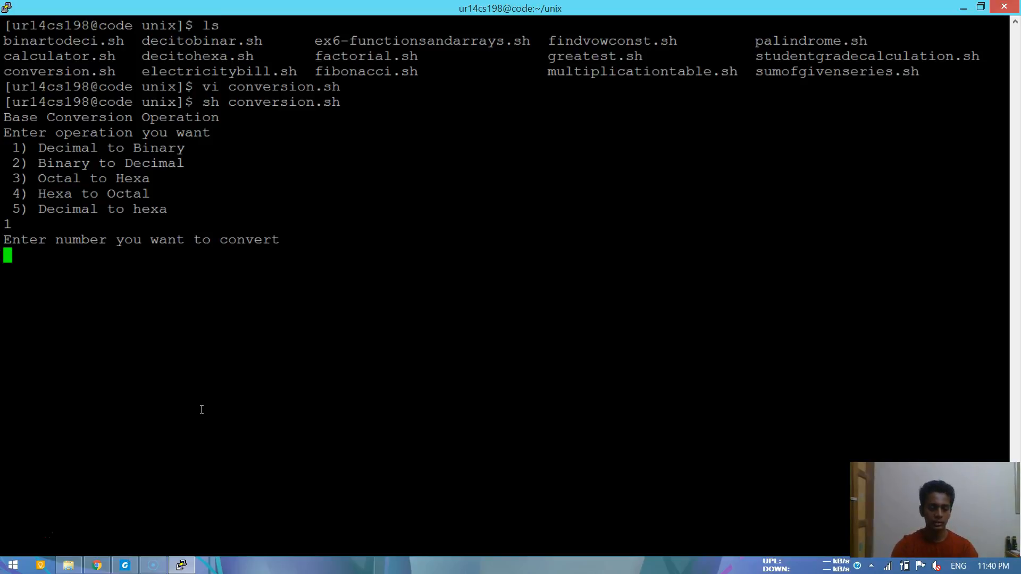
text(12)
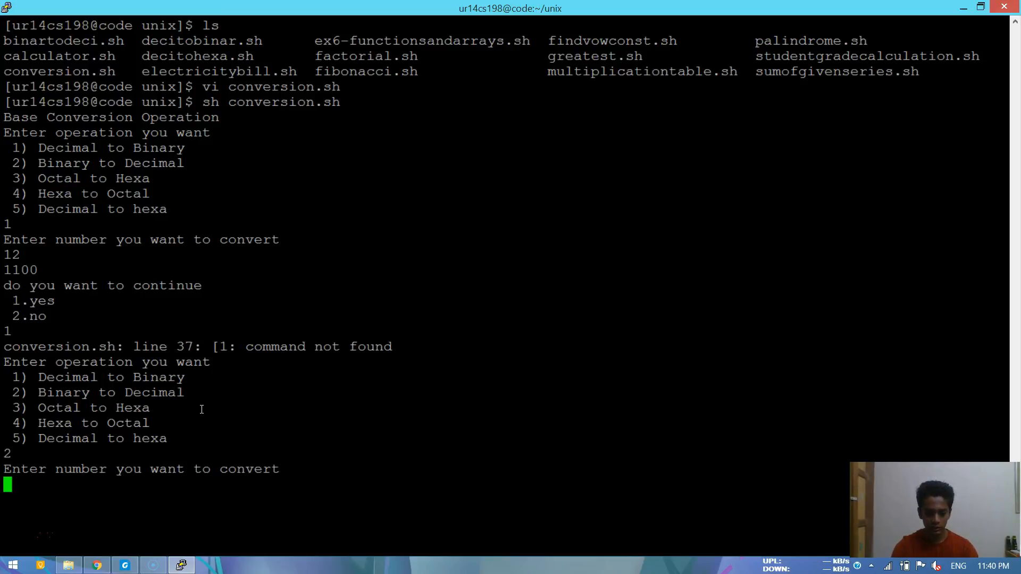
text(1110)
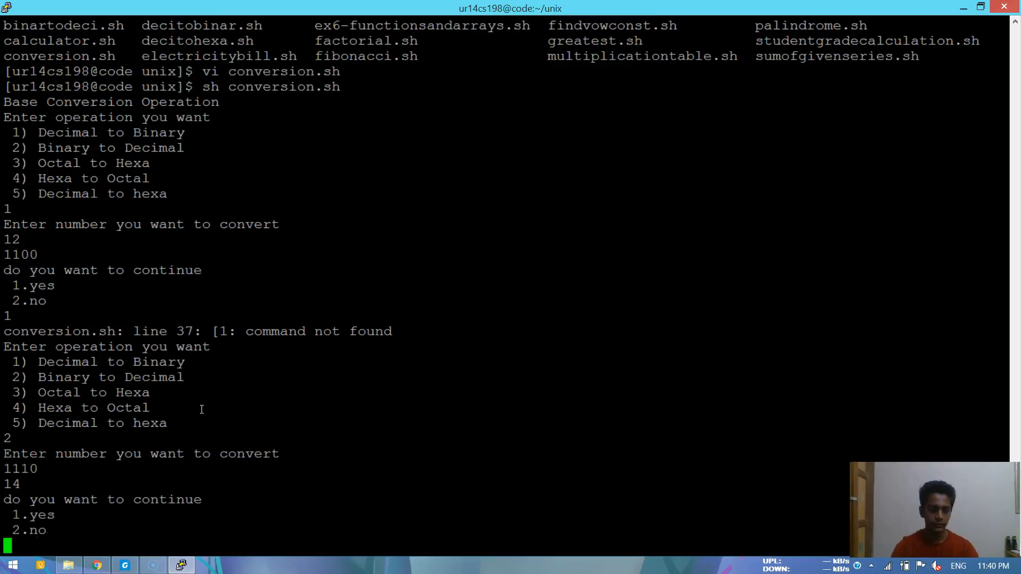
mouse_move(325, 406)
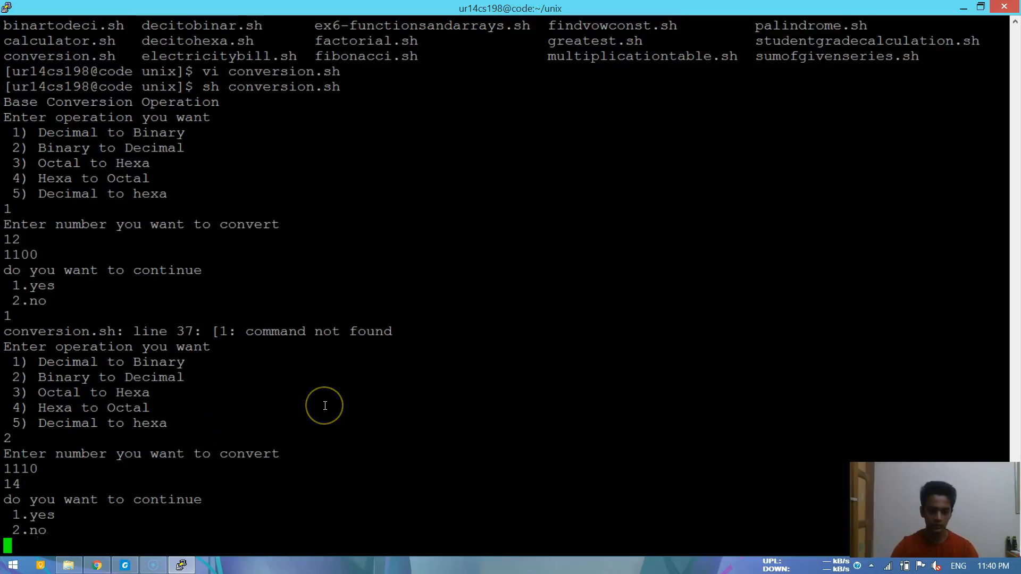
text(1)
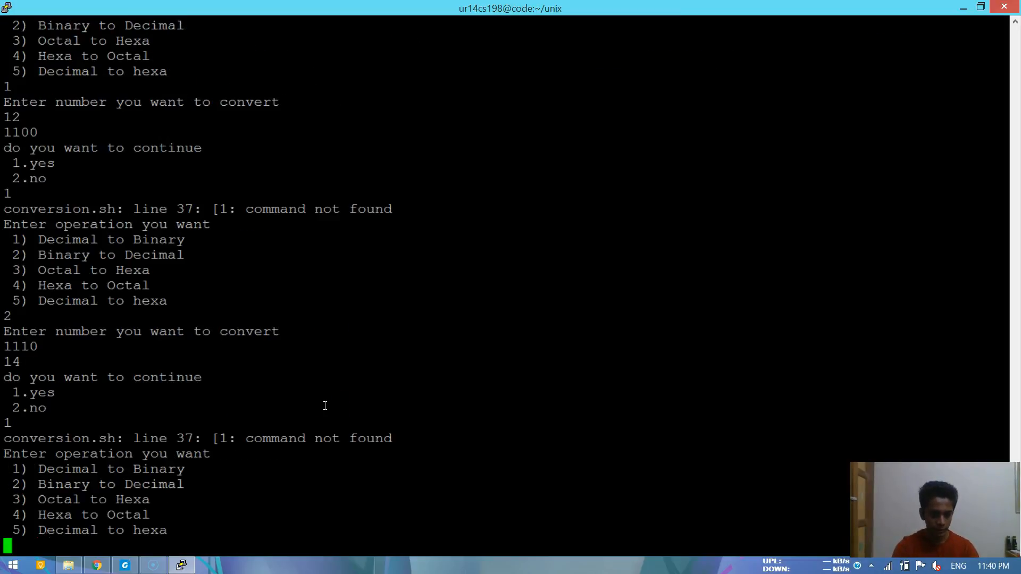
- Choose option 3 (Octal to Hexa), then correct the mistyped menu entry
text(3)
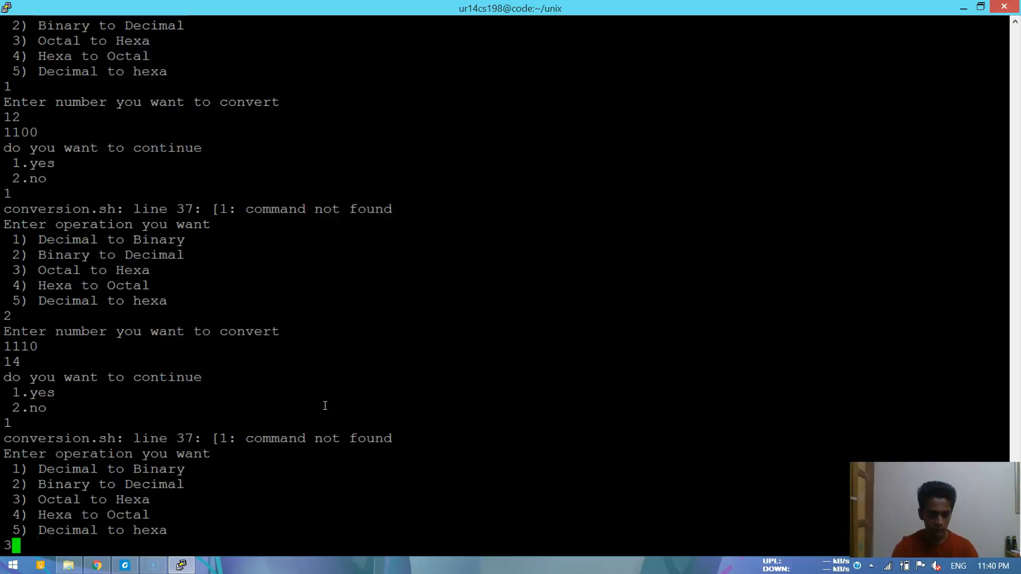
key(Return)
text(145)
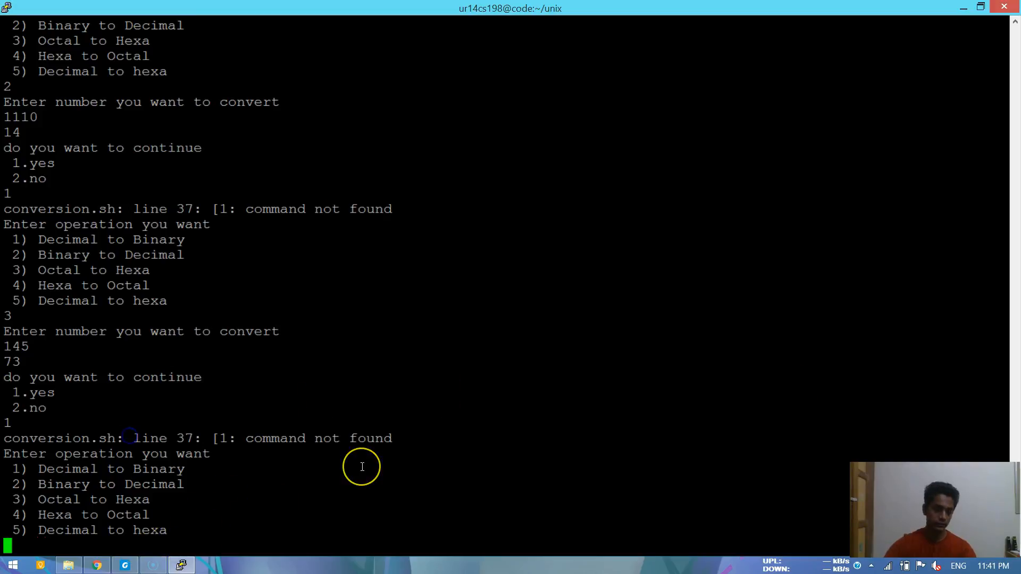
text(10)
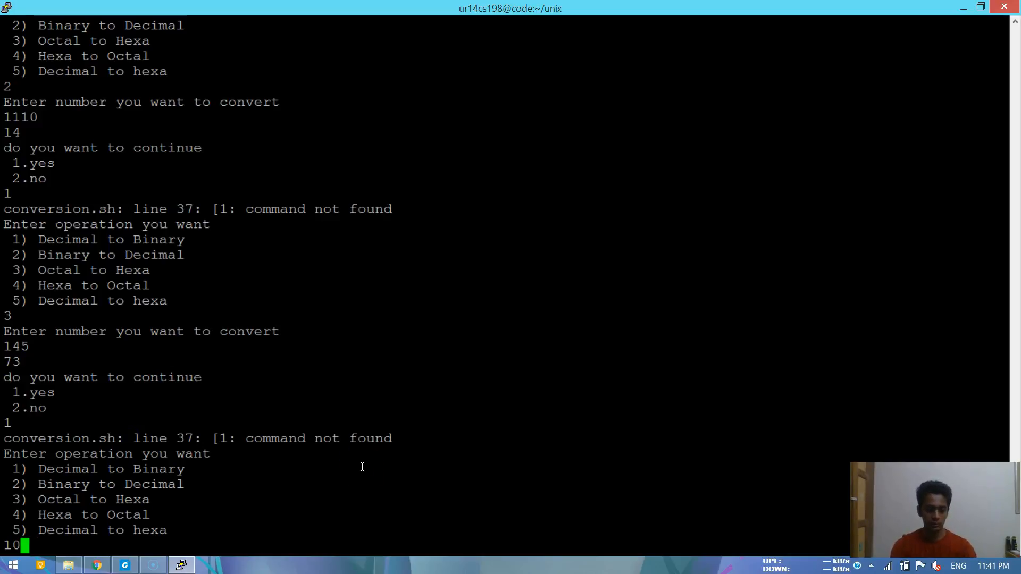
key(BackSpace)
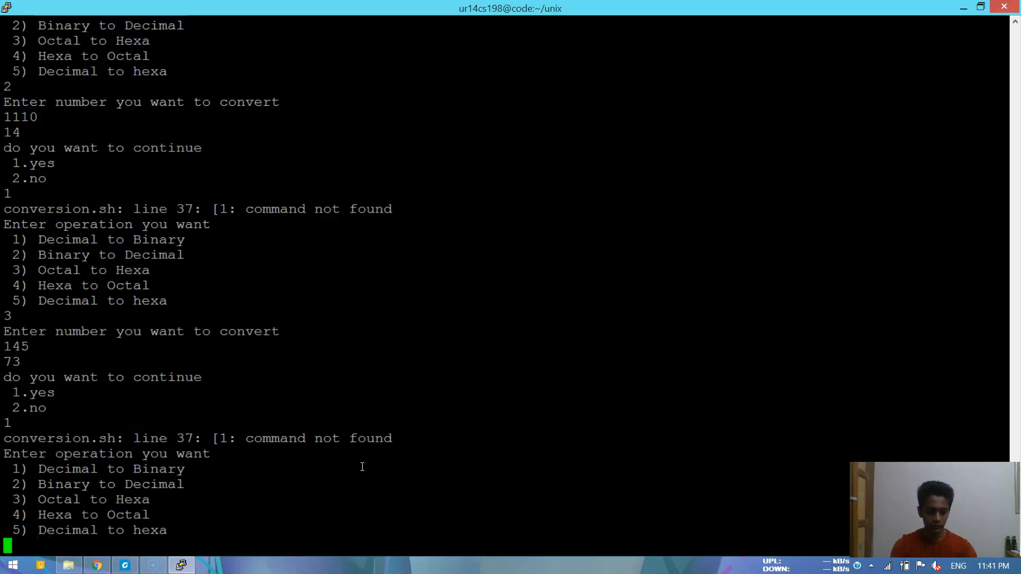
text(3)
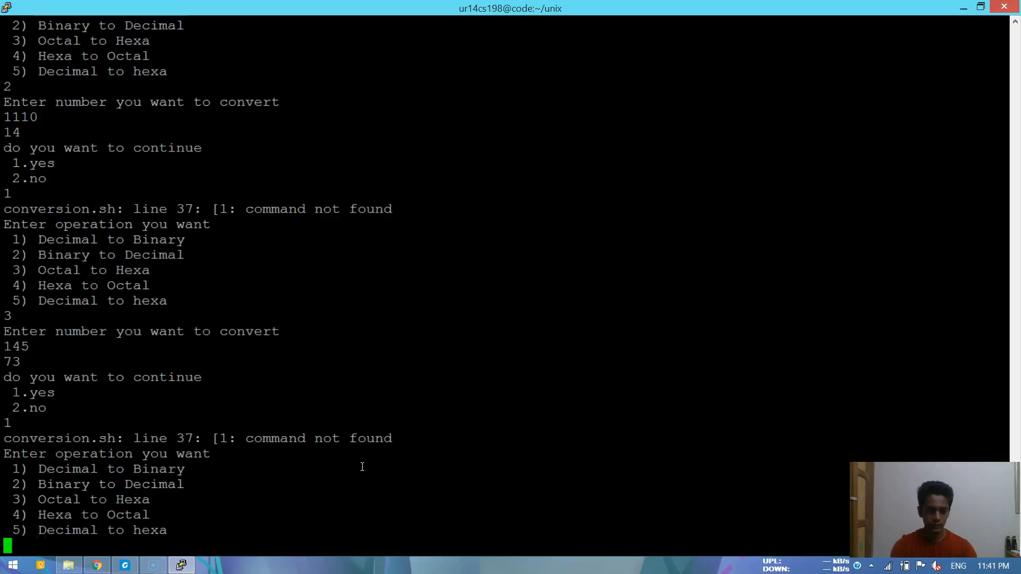
- Choose option 5 to convert 108 to hexa, then answer 2 to end
text(5)
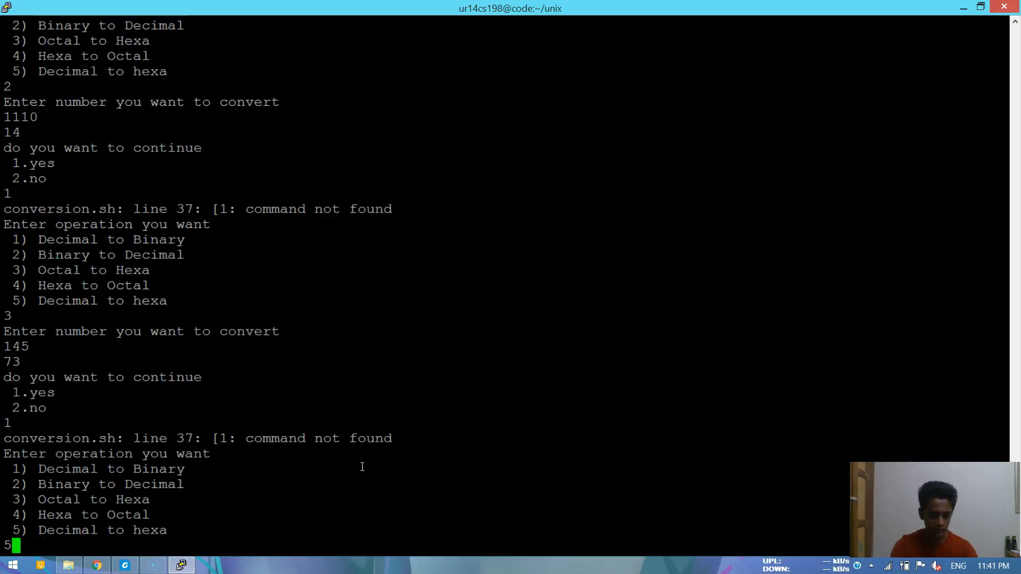
key(Return)
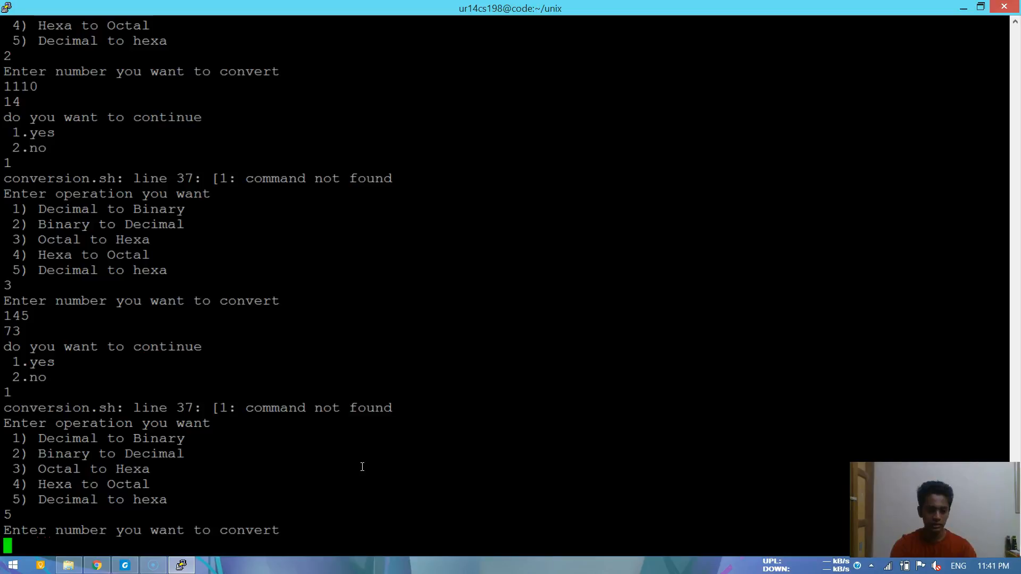
text(108)
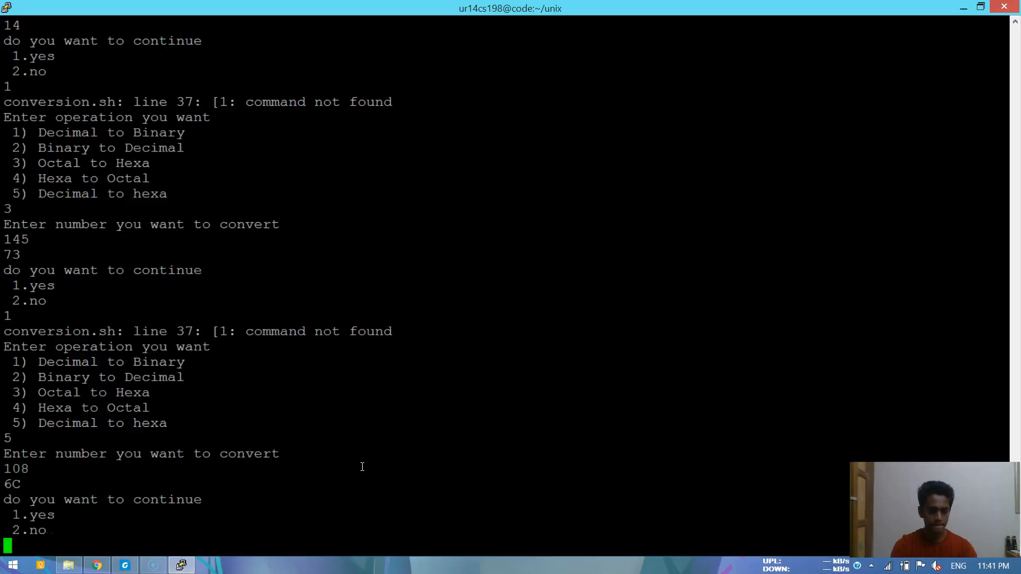
text(2)
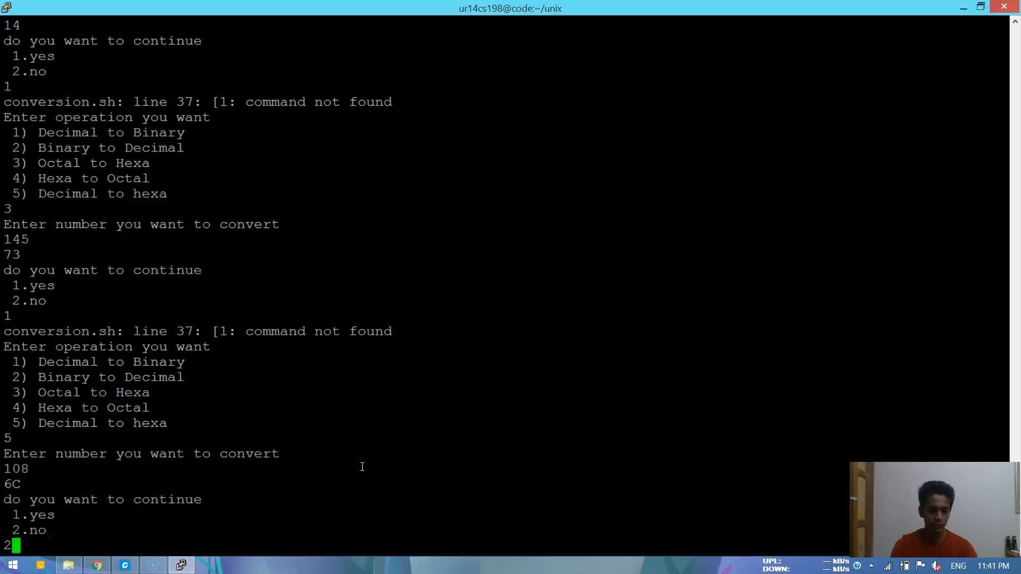
key(Return)
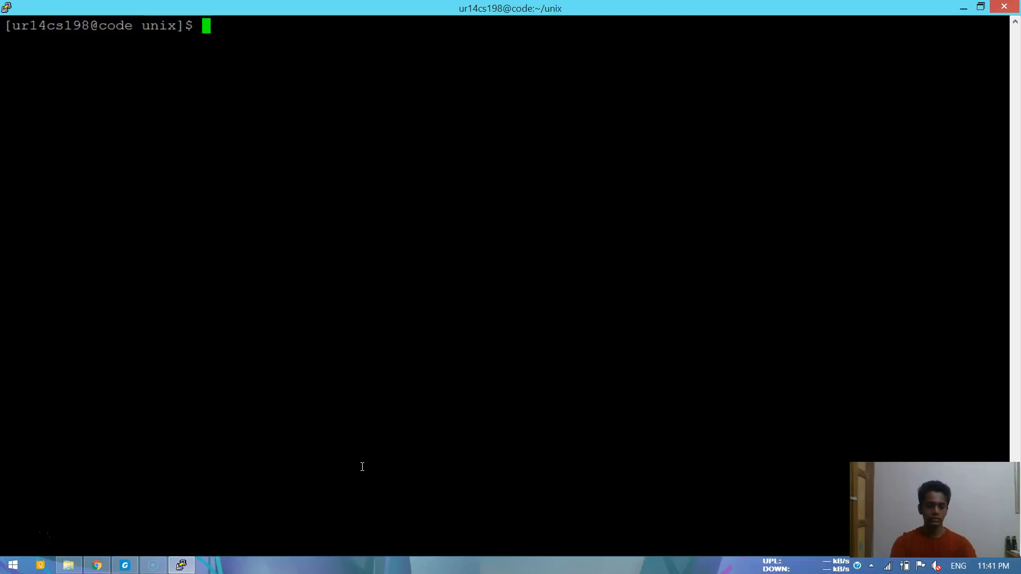